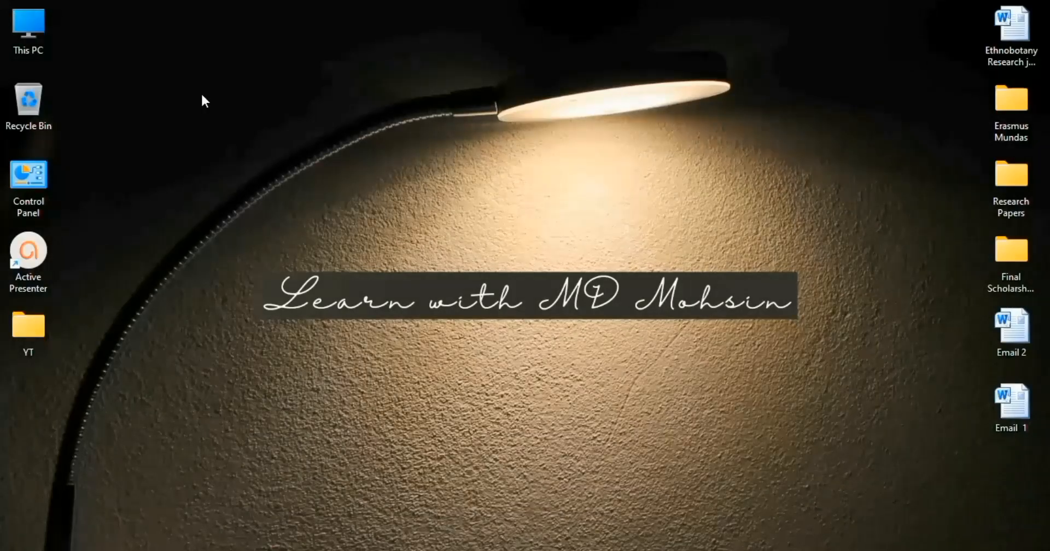
Step: Browse from This PC through Program Files (x86) and Common Files into Microsoft Shared
{"action": "left_click", "coordinate": [28, 26]}
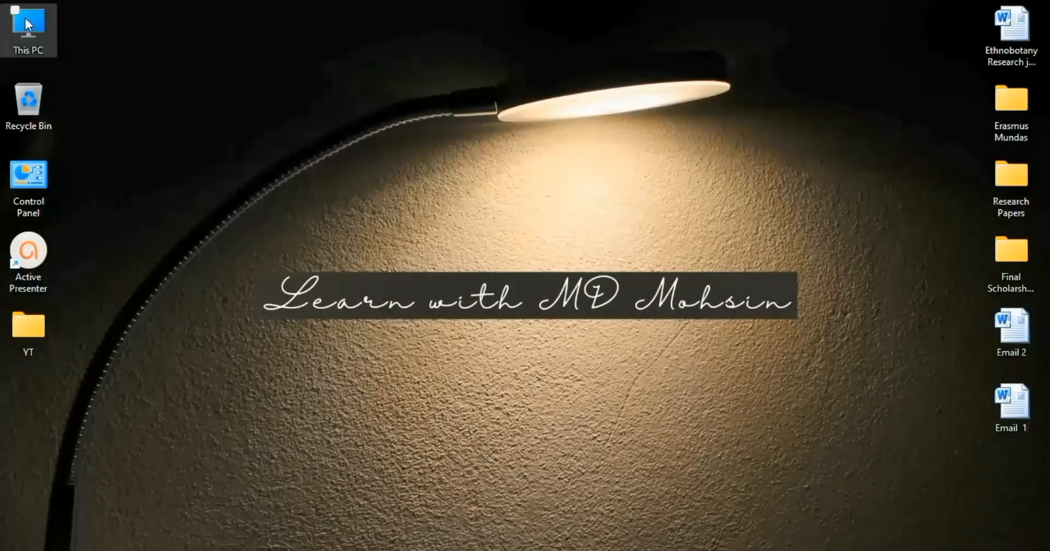
{"action": "mouse_move", "coordinate": [74, 66]}
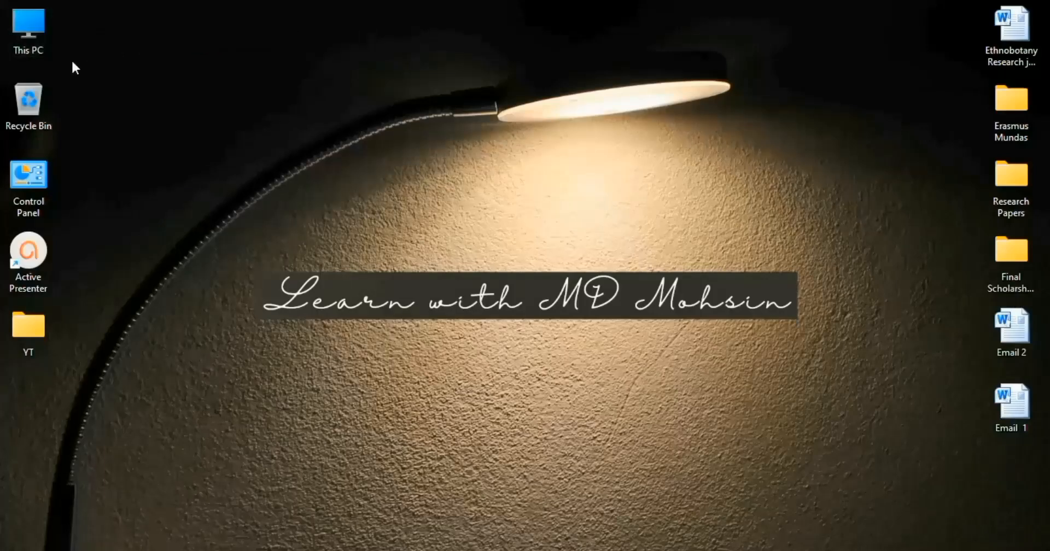
{"action": "left_click", "coordinate": [27, 27]}
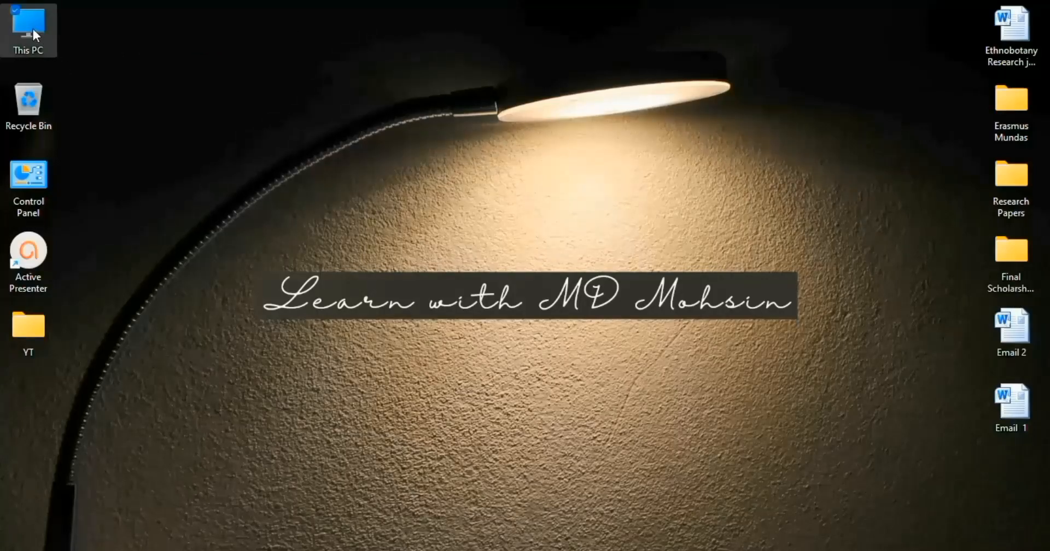
{"action": "double_click", "coordinate": [28, 24]}
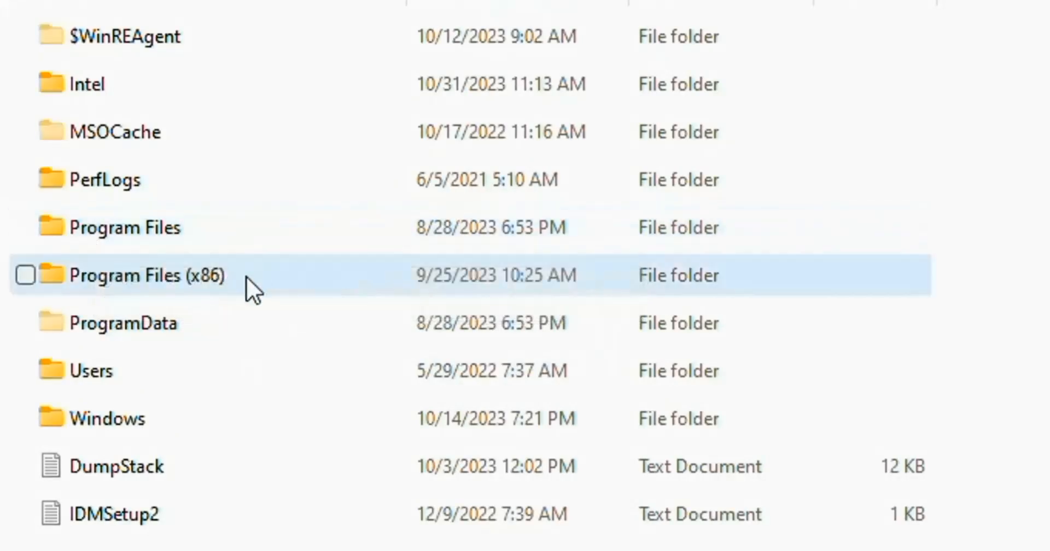
{"action": "mouse_move", "coordinate": [178, 298]}
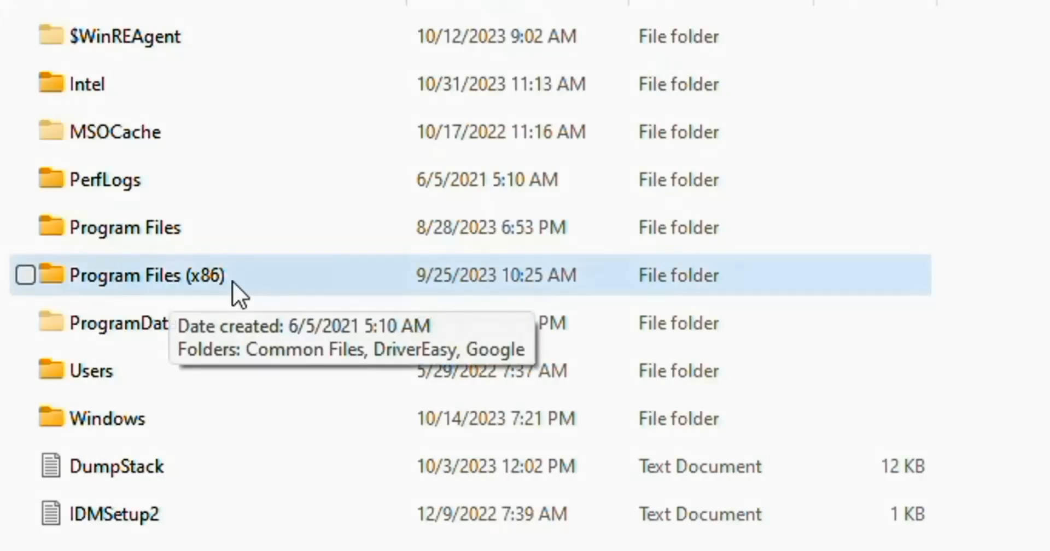
{"action": "mouse_move", "coordinate": [245, 285]}
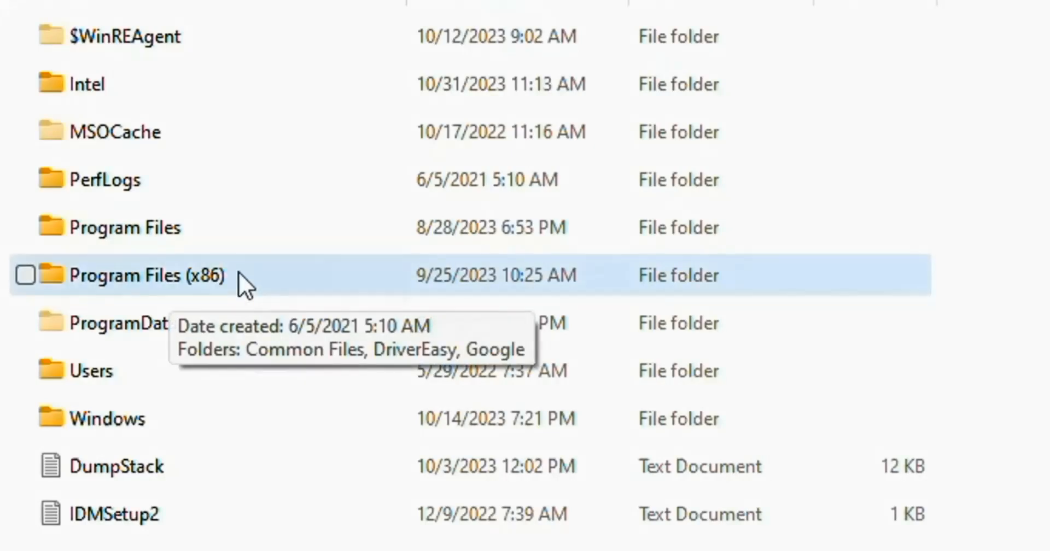
{"action": "double_click", "coordinate": [124, 275]}
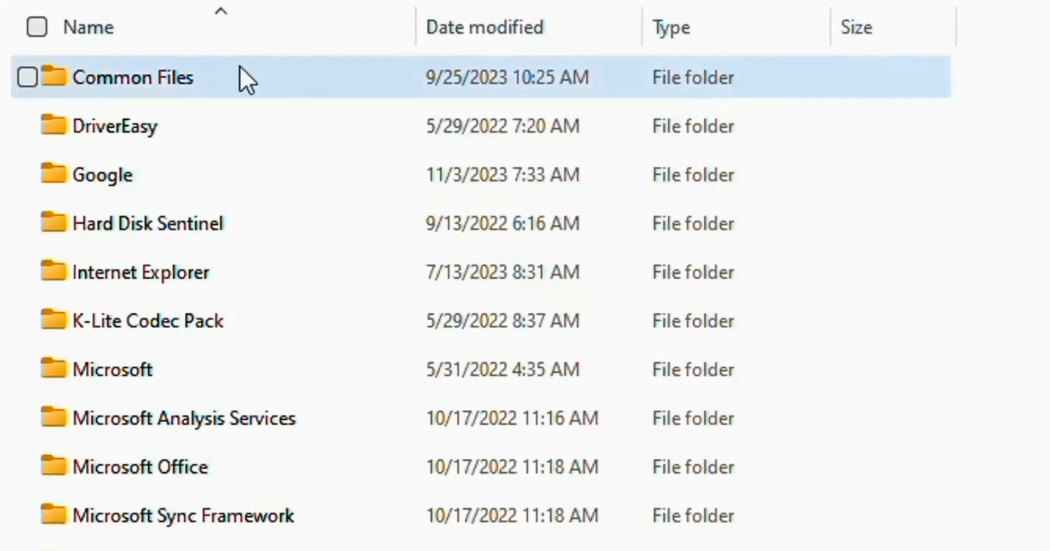
{"action": "double_click", "coordinate": [132, 77]}
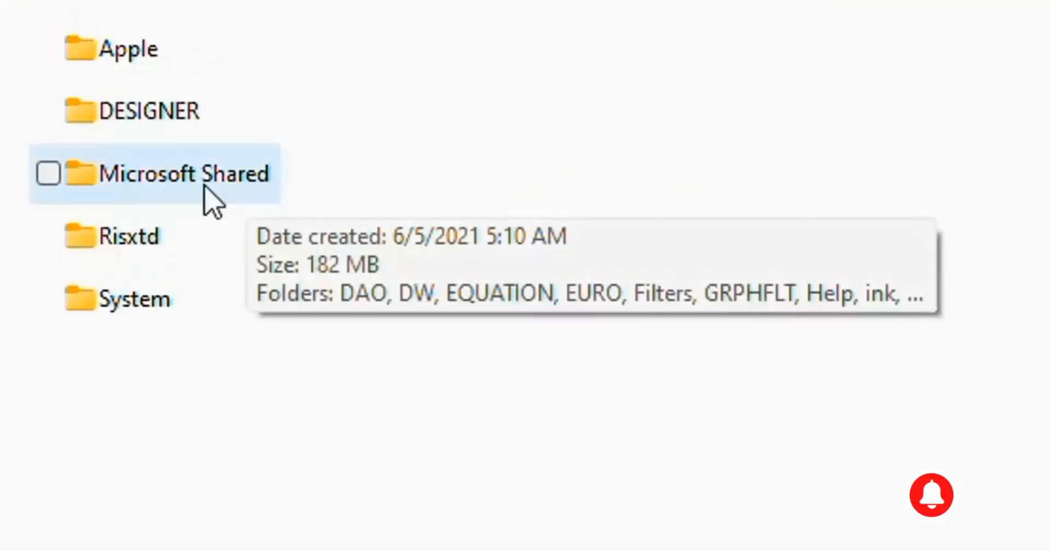
{"action": "double_click", "coordinate": [179, 173]}
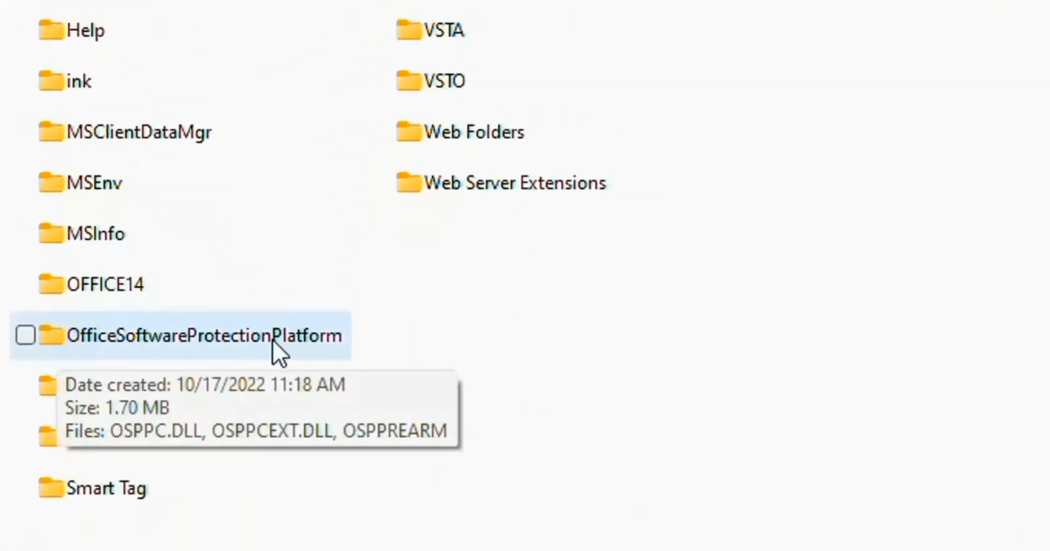
Step: Open the OfficeSoftwareProtectionPlatform folder containing OSPPREARM
{"action": "double_click", "coordinate": [201, 337]}
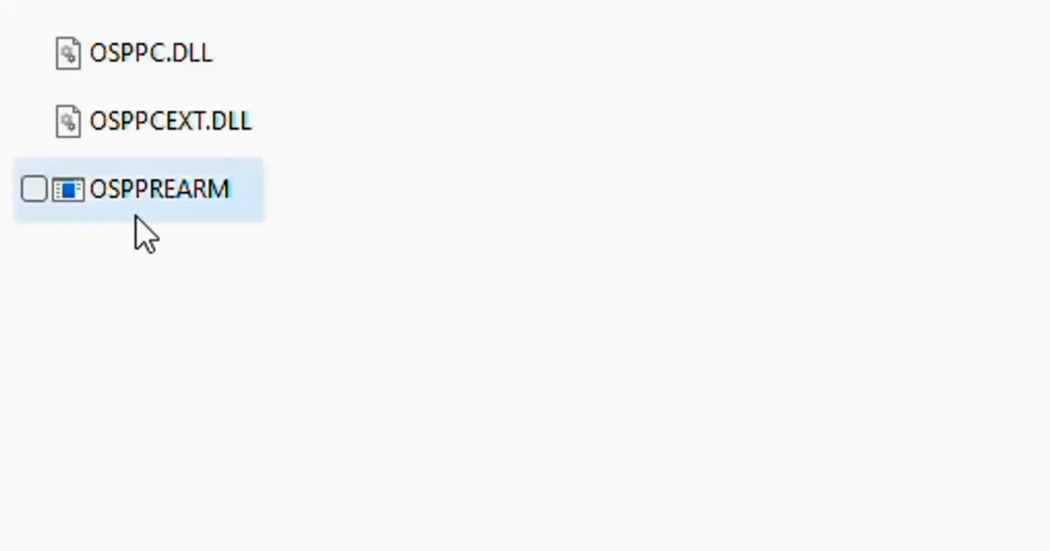
{"action": "mouse_move", "coordinate": [231, 194]}
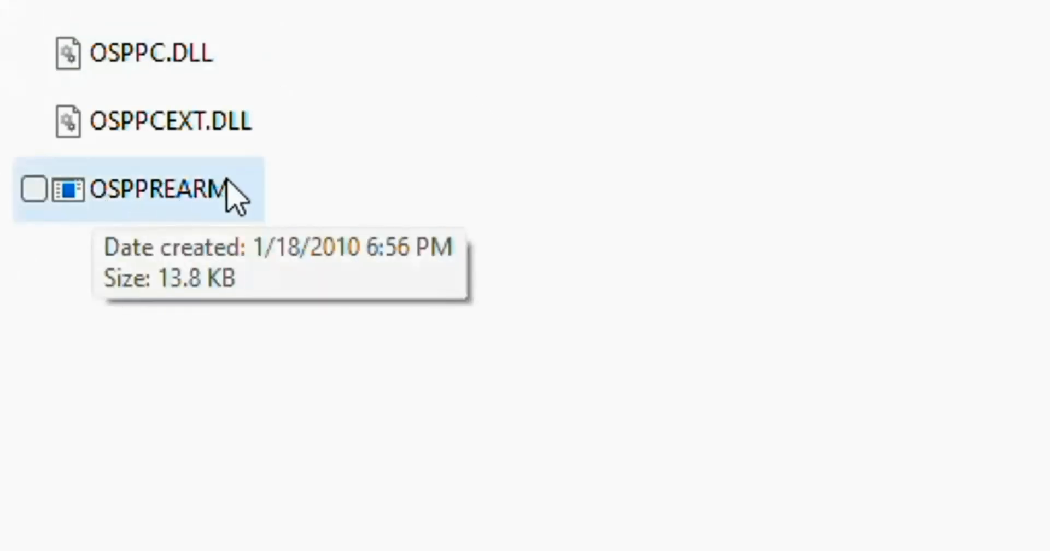
{"action": "mouse_move", "coordinate": [174, 224]}
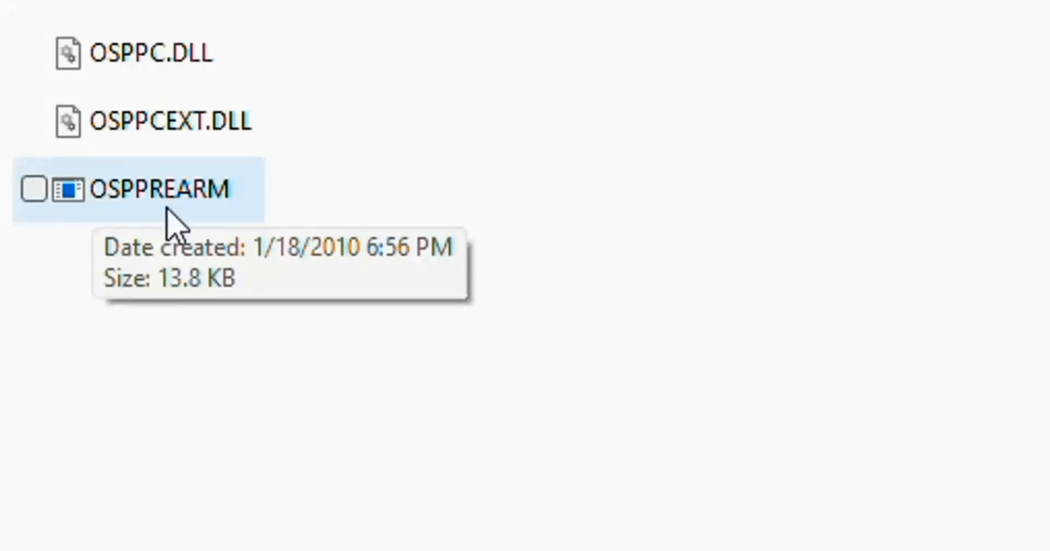
{"action": "mouse_move", "coordinate": [195, 221]}
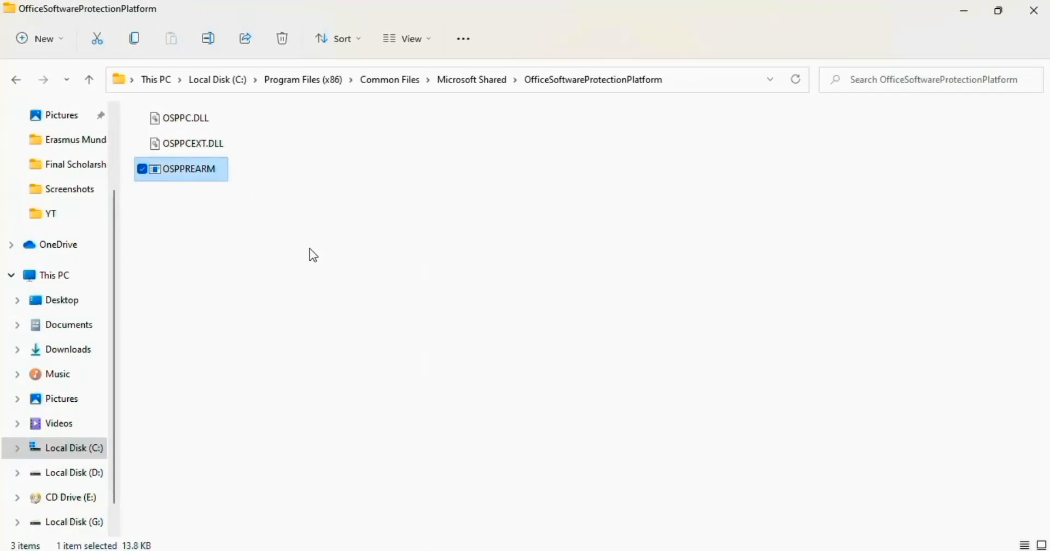
{"action": "mouse_move", "coordinate": [567, 307]}
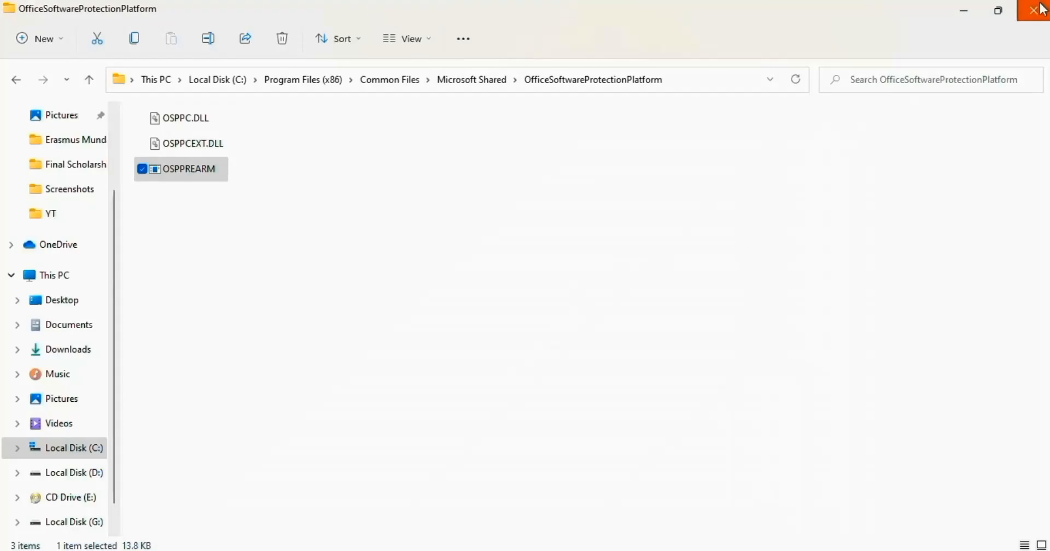
Step: Close the OfficeSoftwareProtectionPlatform File Explorer window
{"action": "left_click", "coordinate": [1040, 10]}
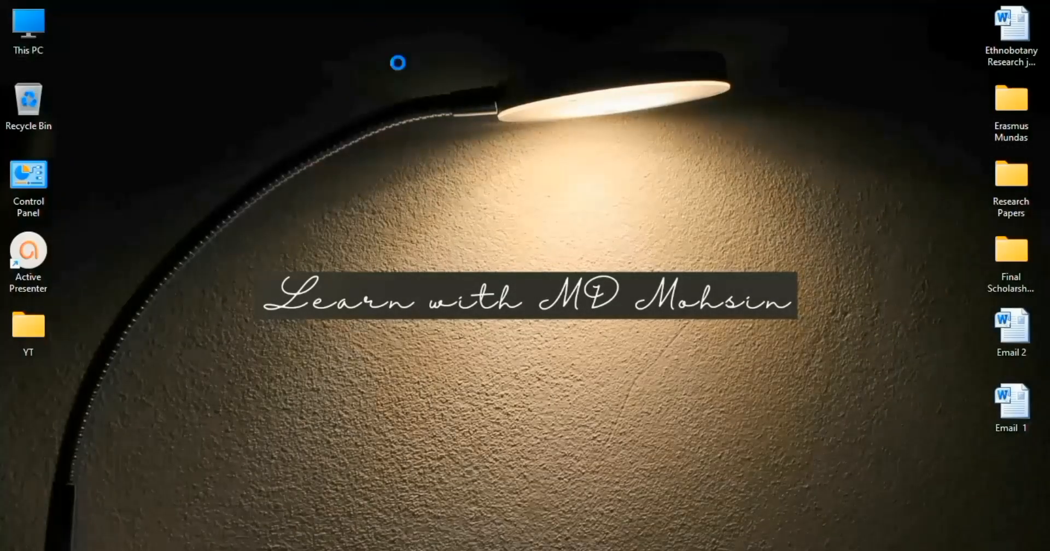
{"action": "mouse_move", "coordinate": [281, 97]}
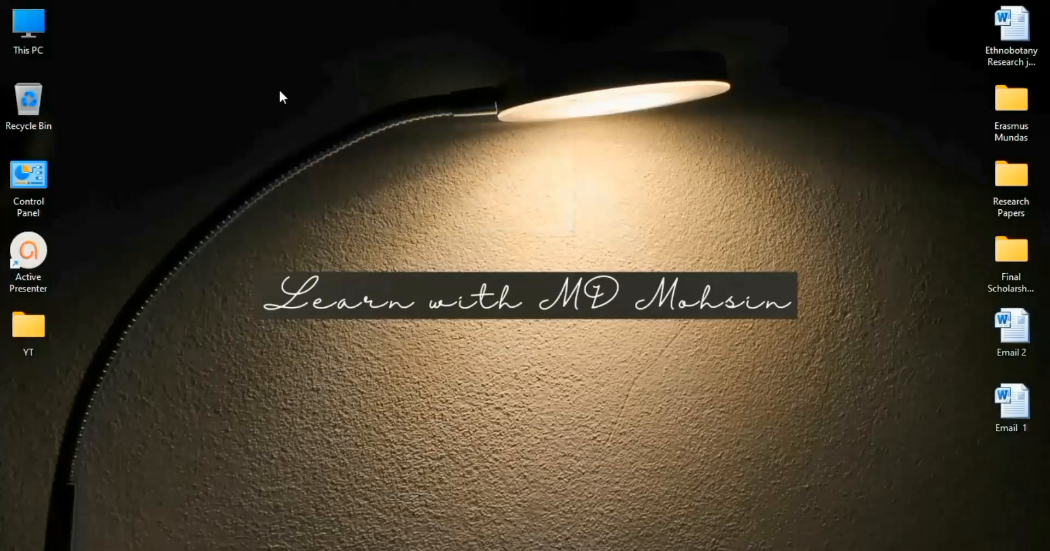
{"action": "mouse_move", "coordinate": [343, 112]}
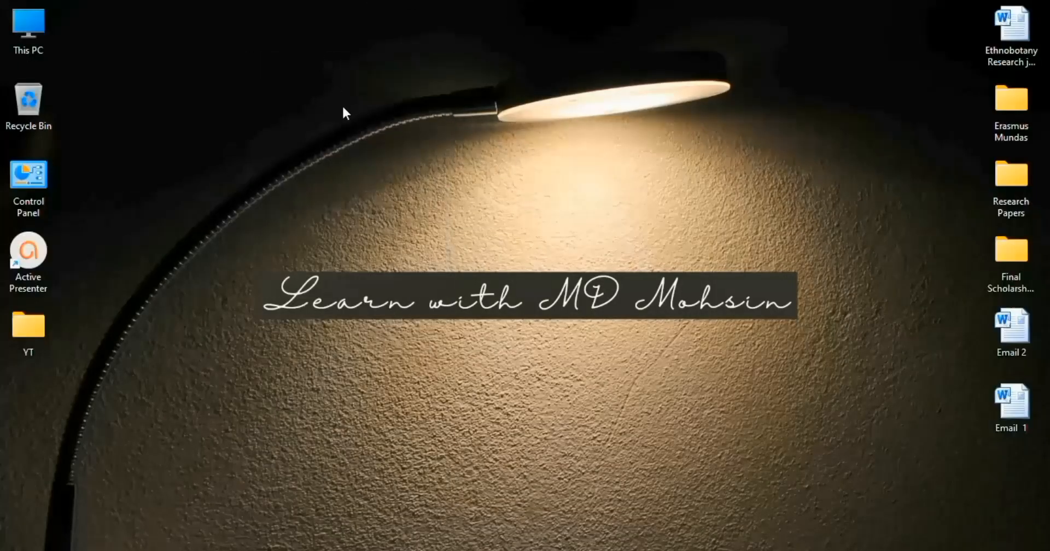
{"action": "mouse_move", "coordinate": [376, 354]}
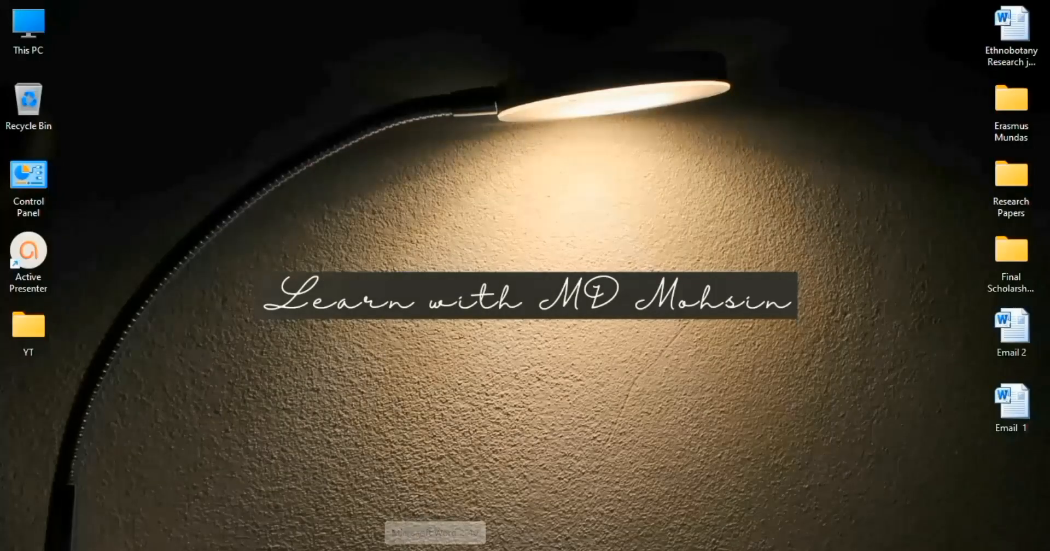
Step: Launch Excel from the taskbar to get a blank Book1 workbook
{"action": "left_click", "coordinate": [434, 532]}
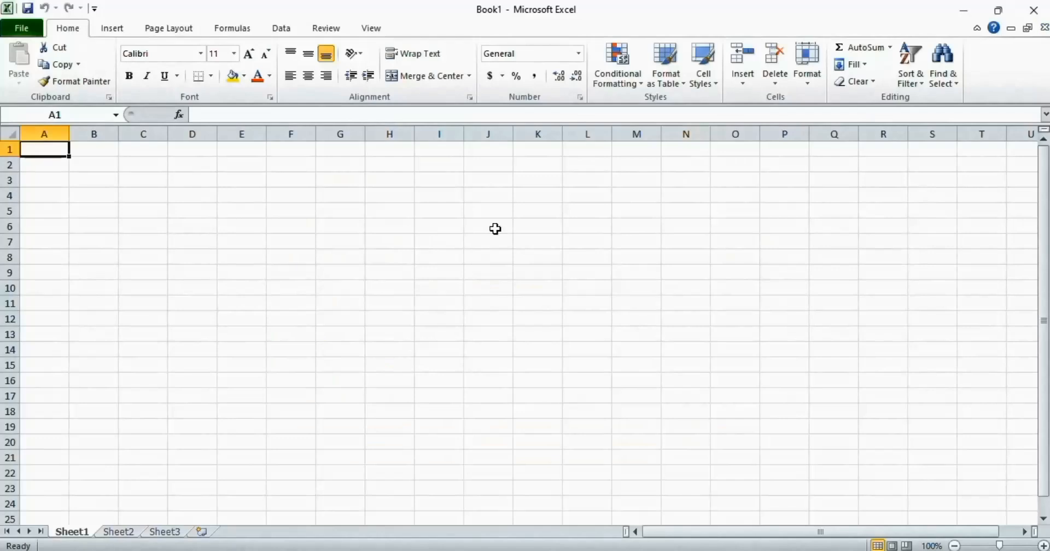
{"action": "mouse_move", "coordinate": [508, 287]}
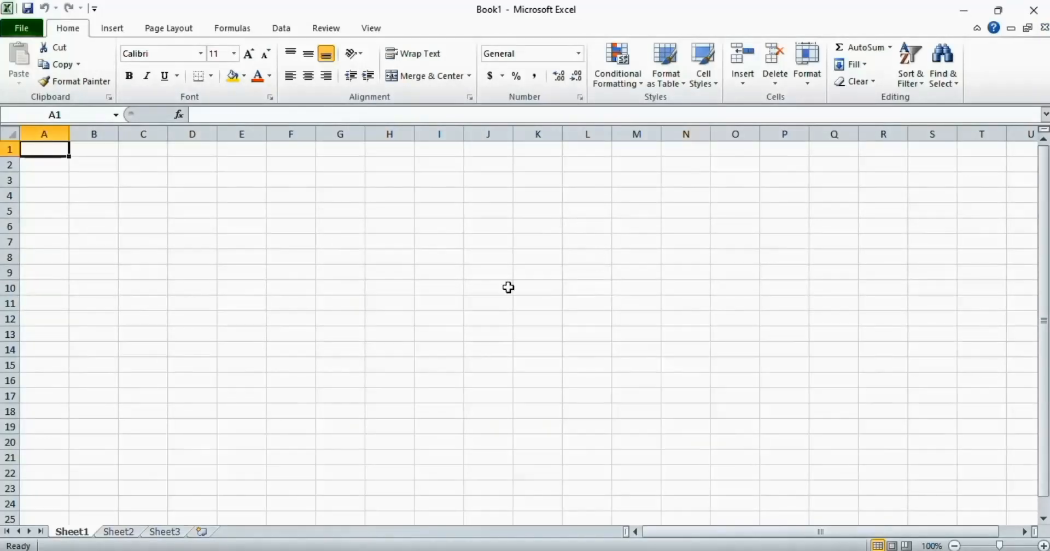